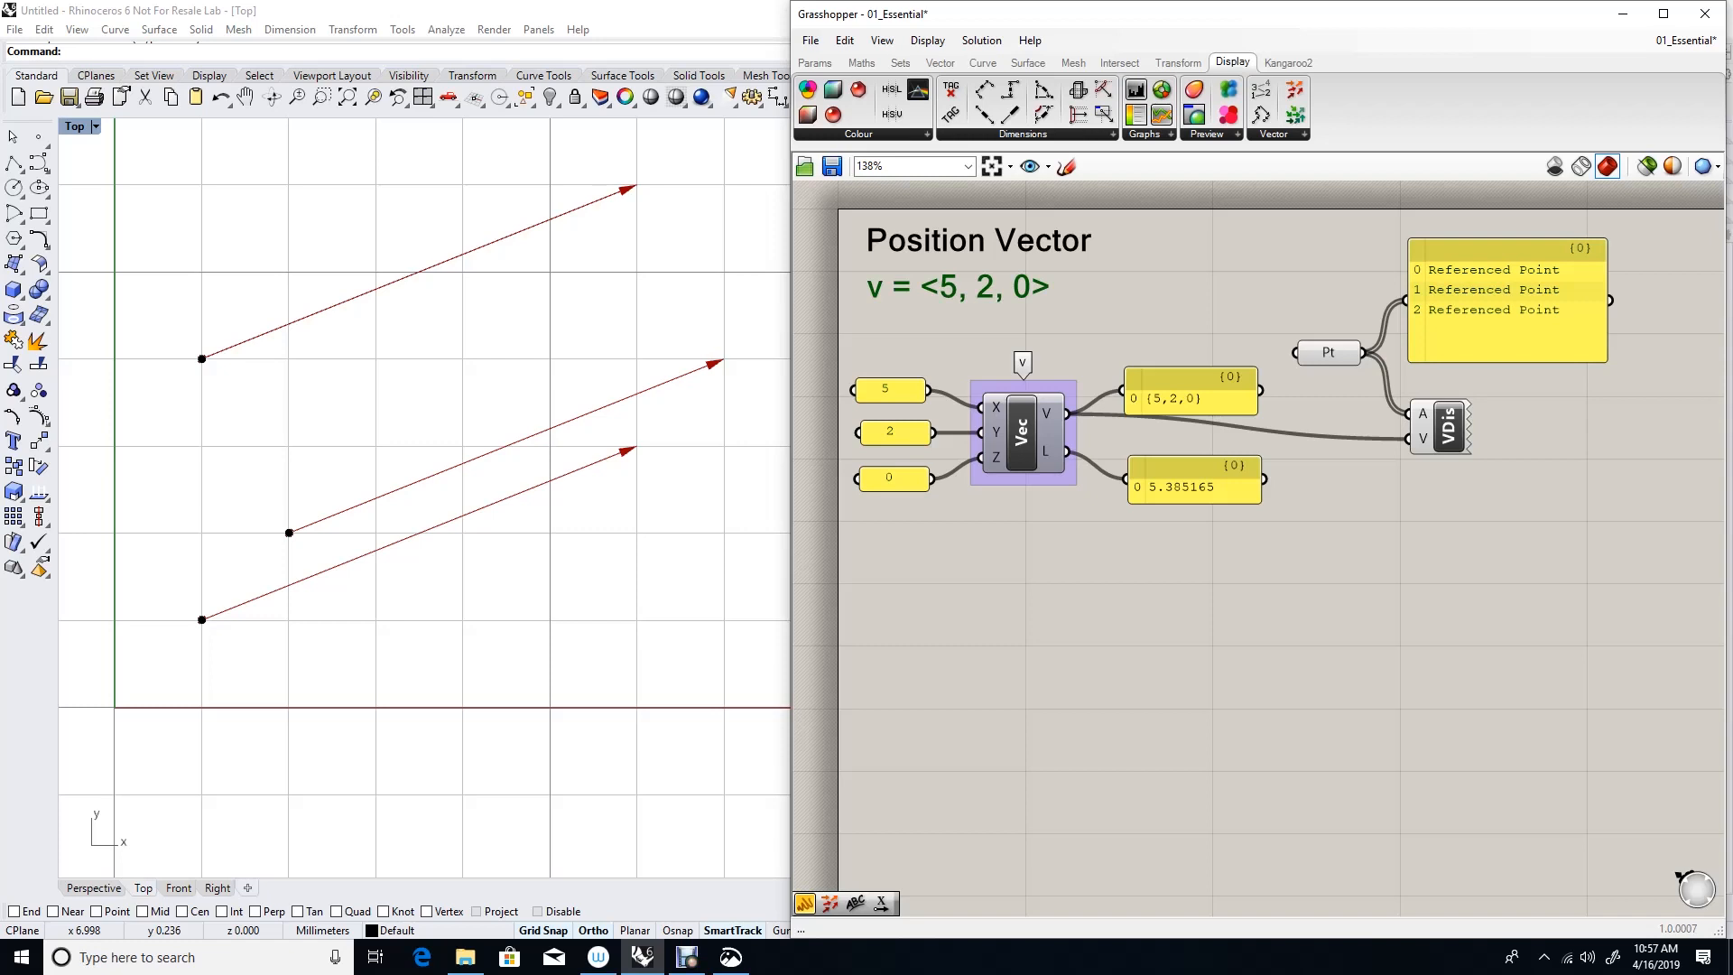
mouse_move(1022, 432)
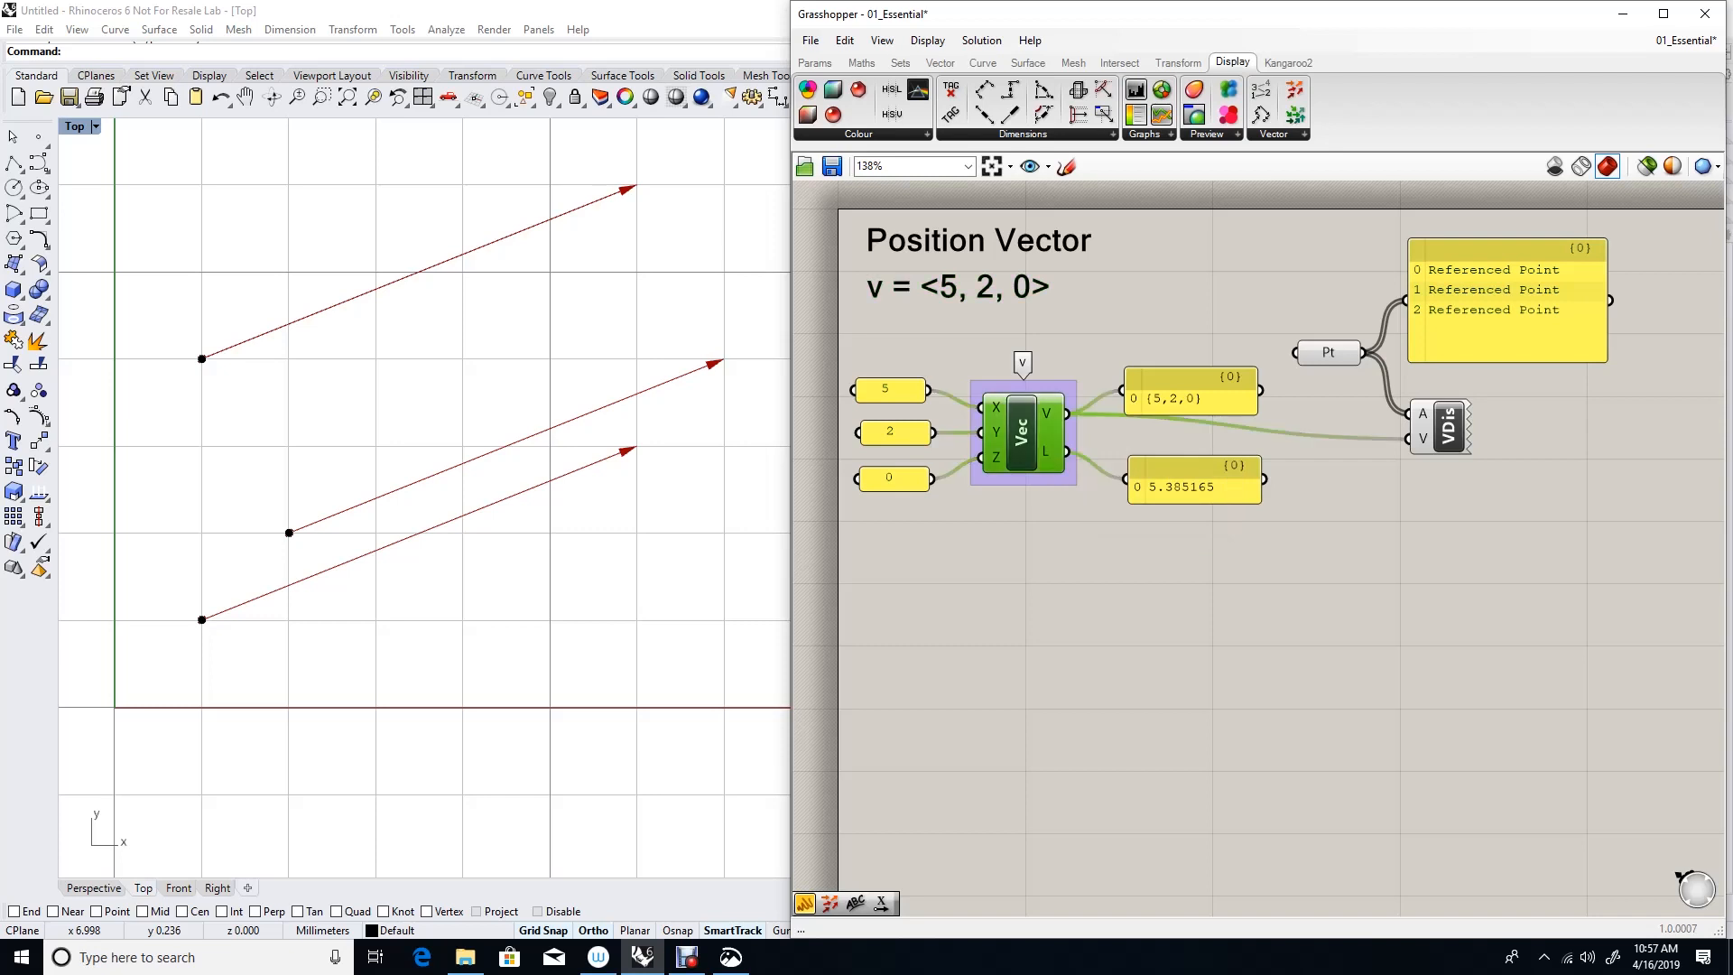
Place Vector Display Ex from the Display Vector dropdown and wire Vec's V output into its V input
left_click(890, 478)
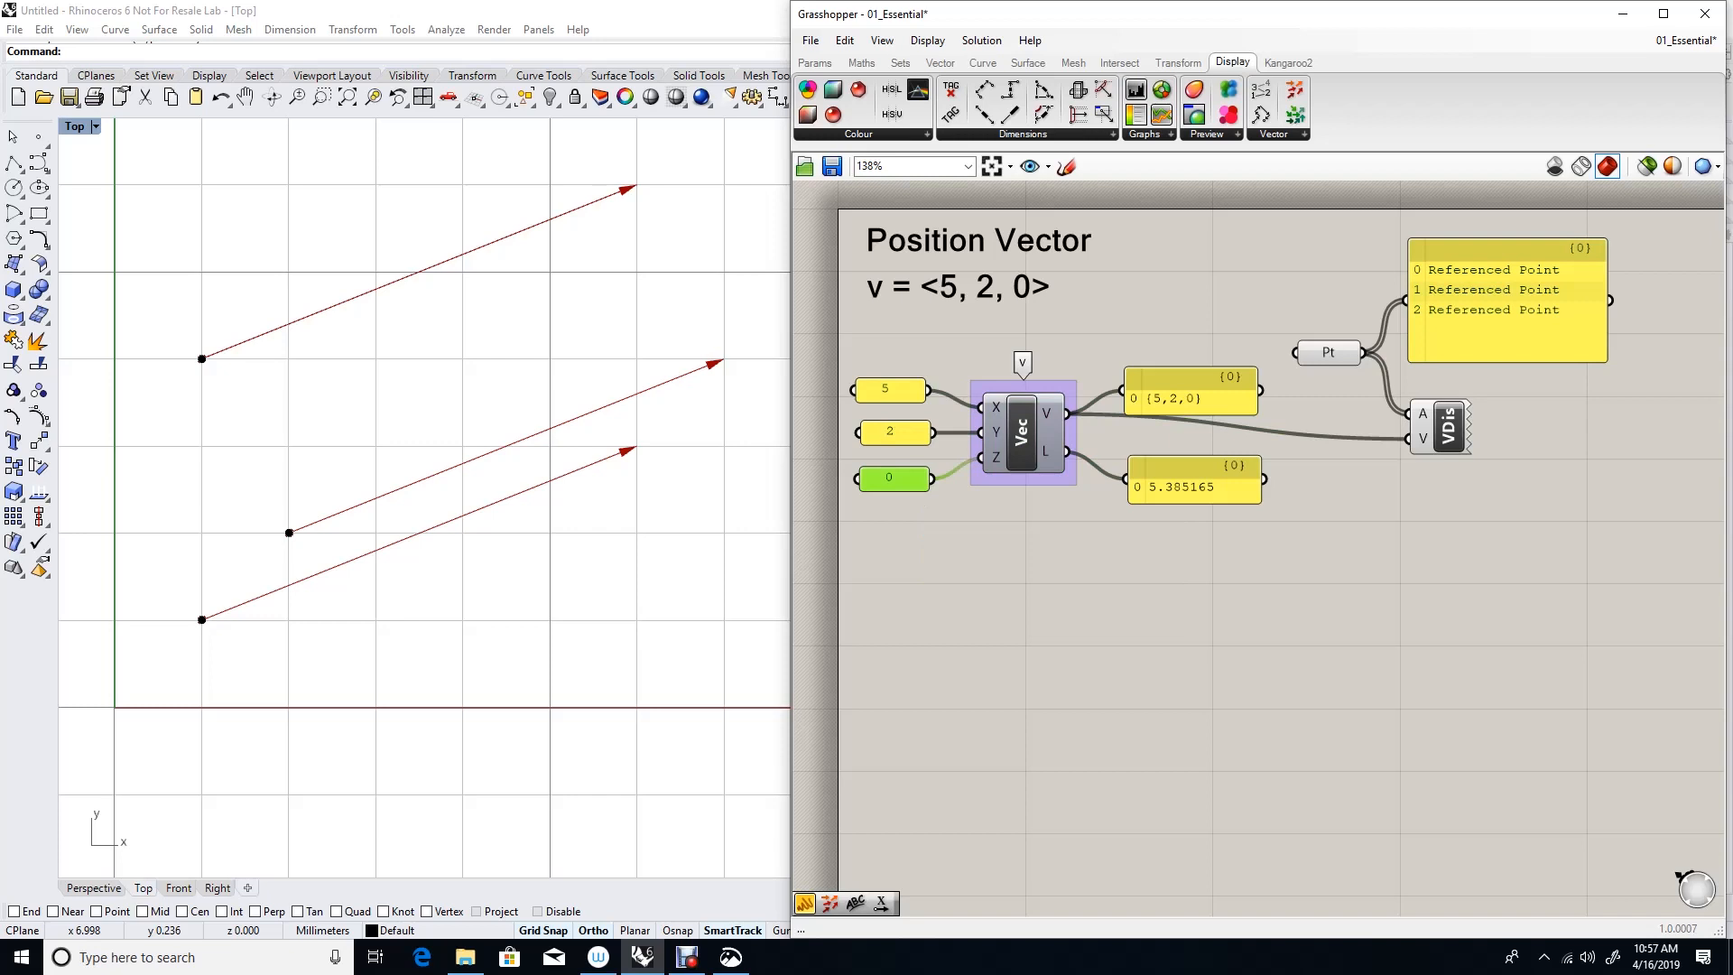
mouse_move(1444, 426)
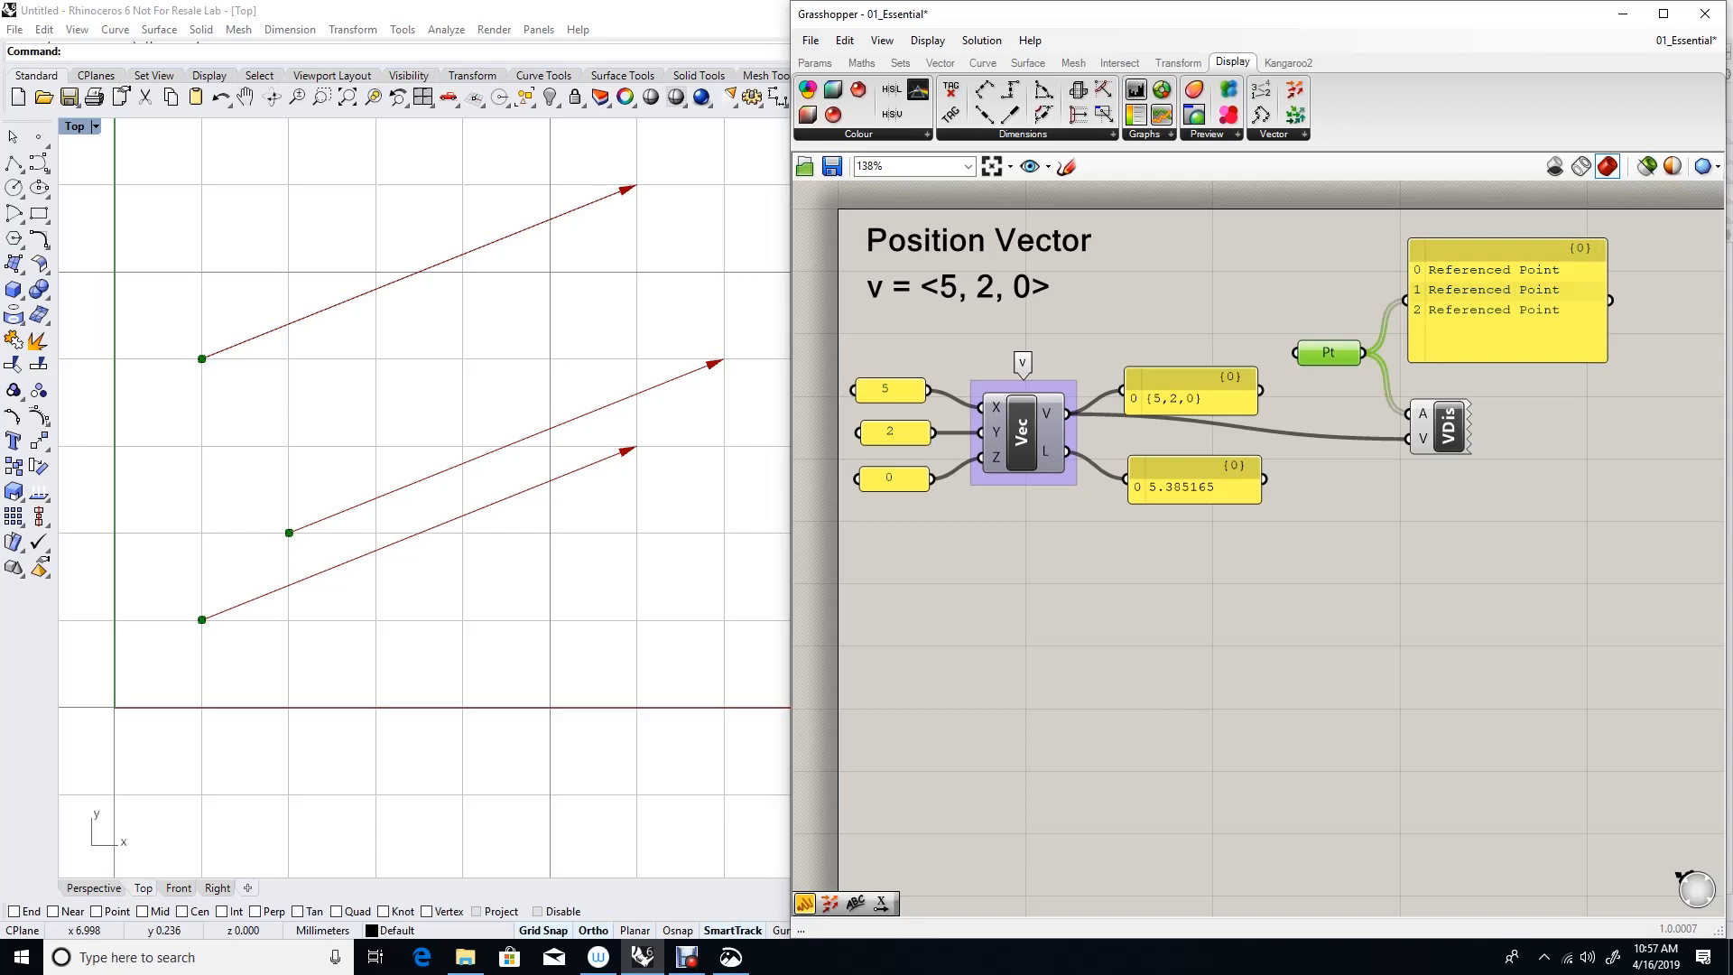
left_click(1303, 134)
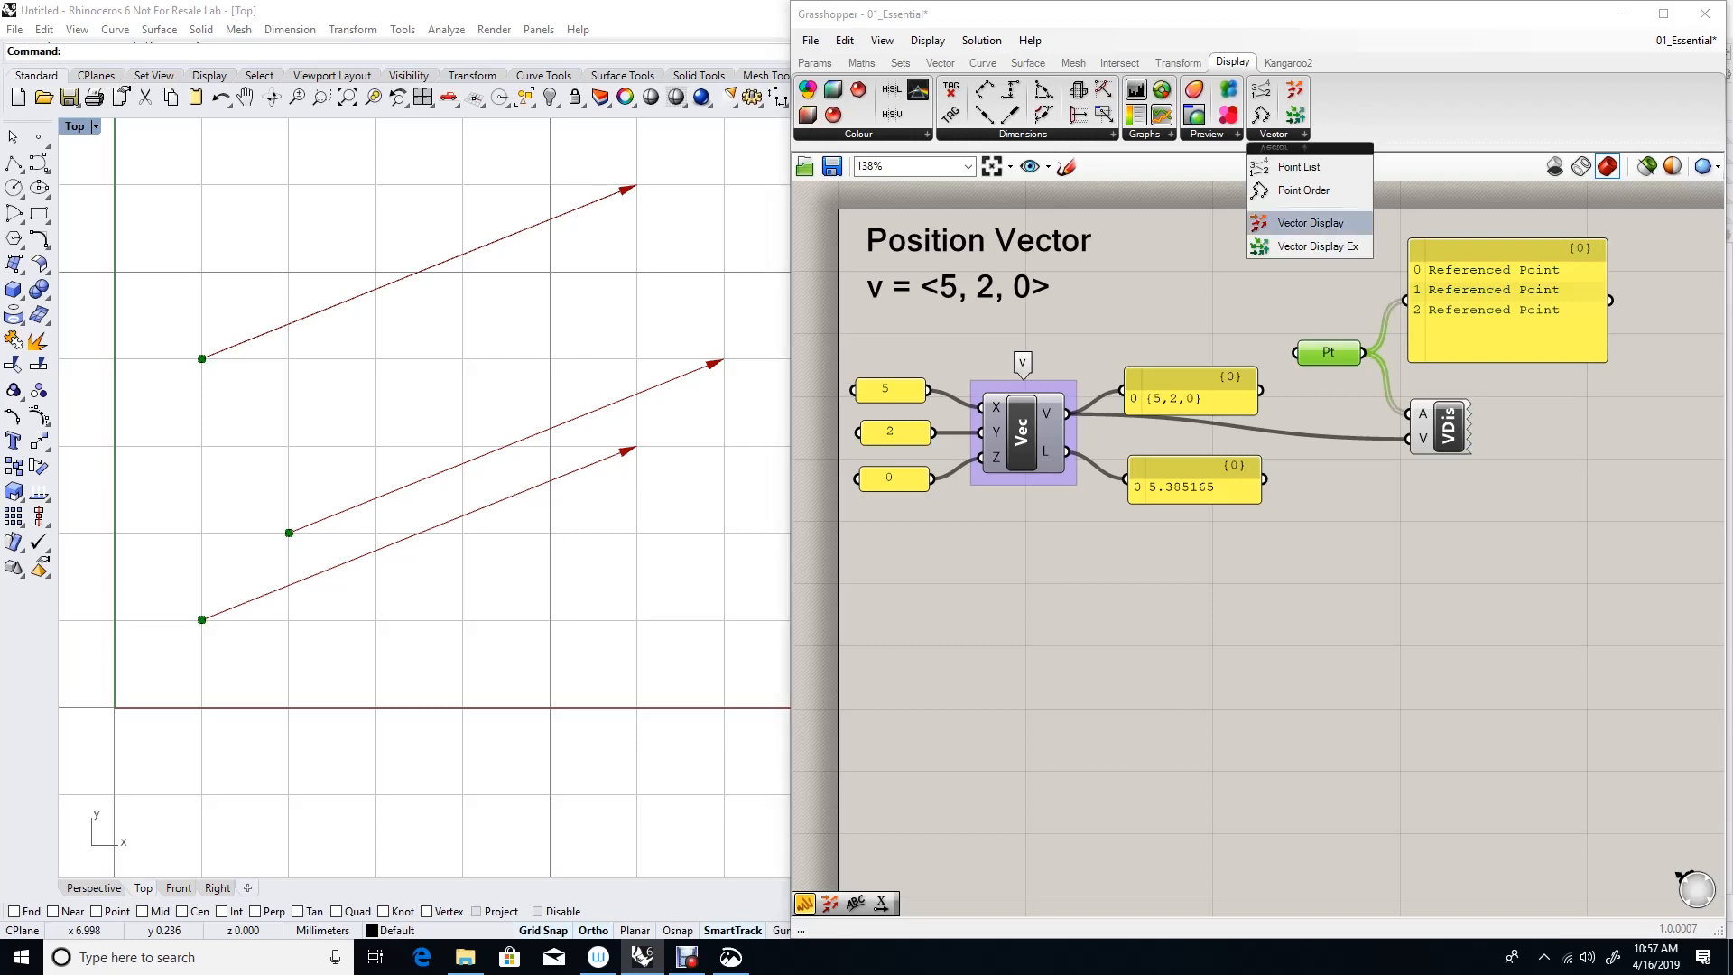
mouse_move(1310, 246)
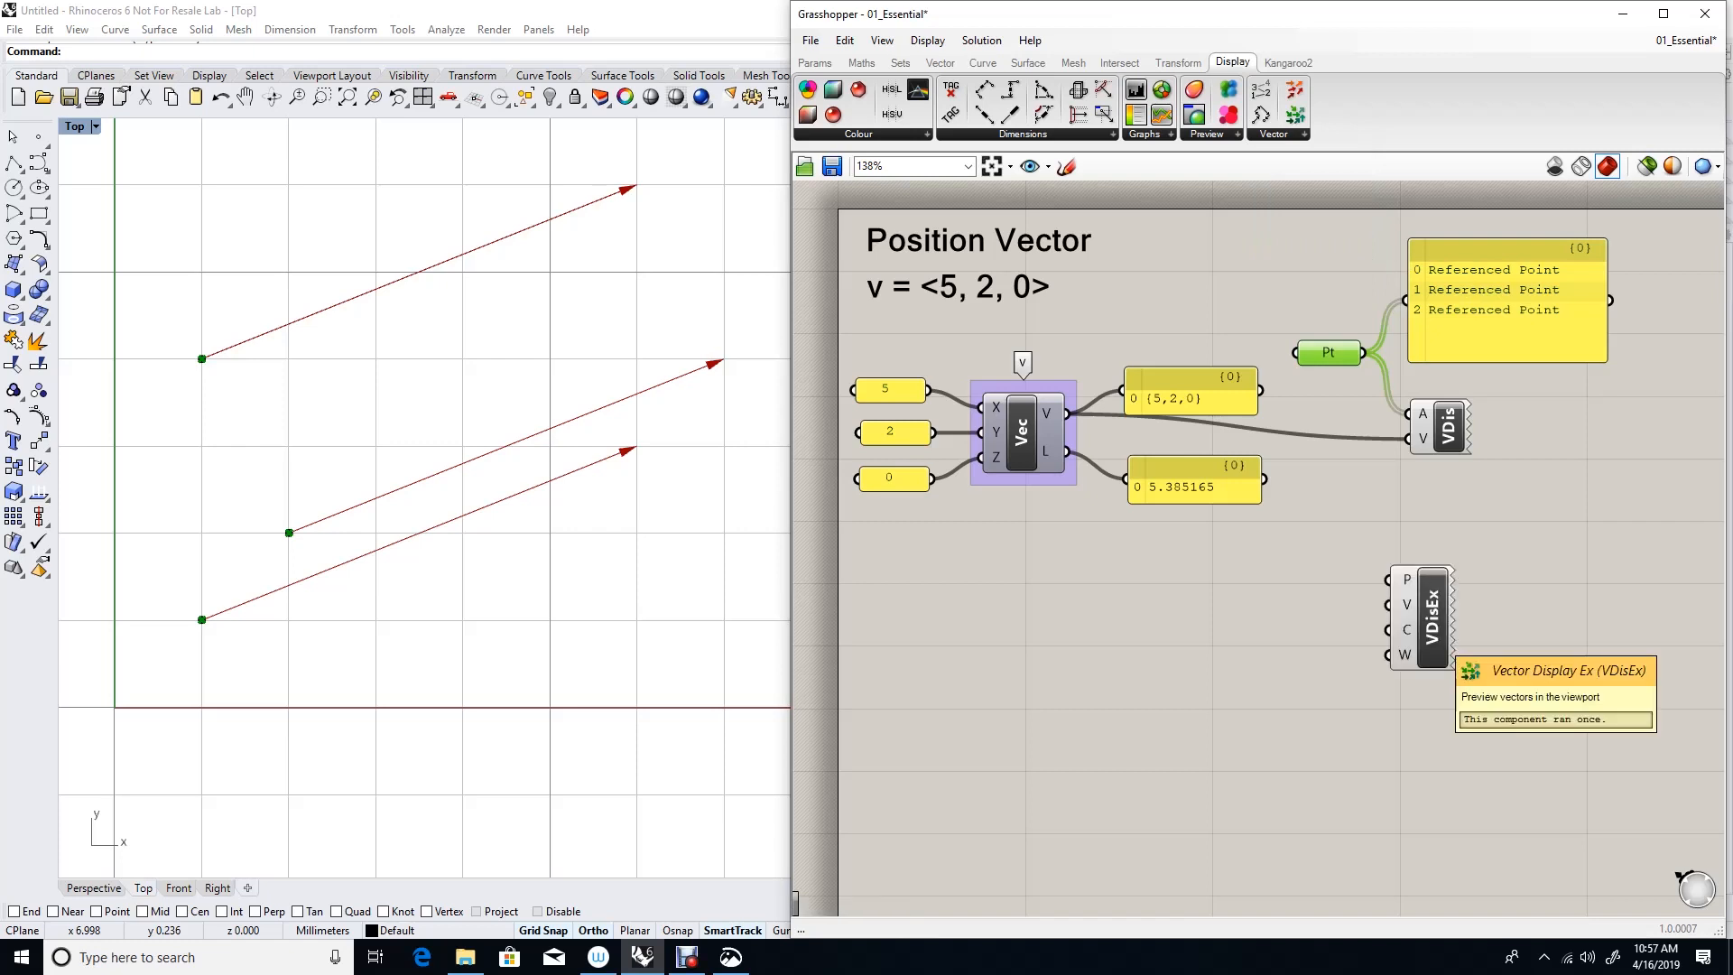
left_click(1445, 603)
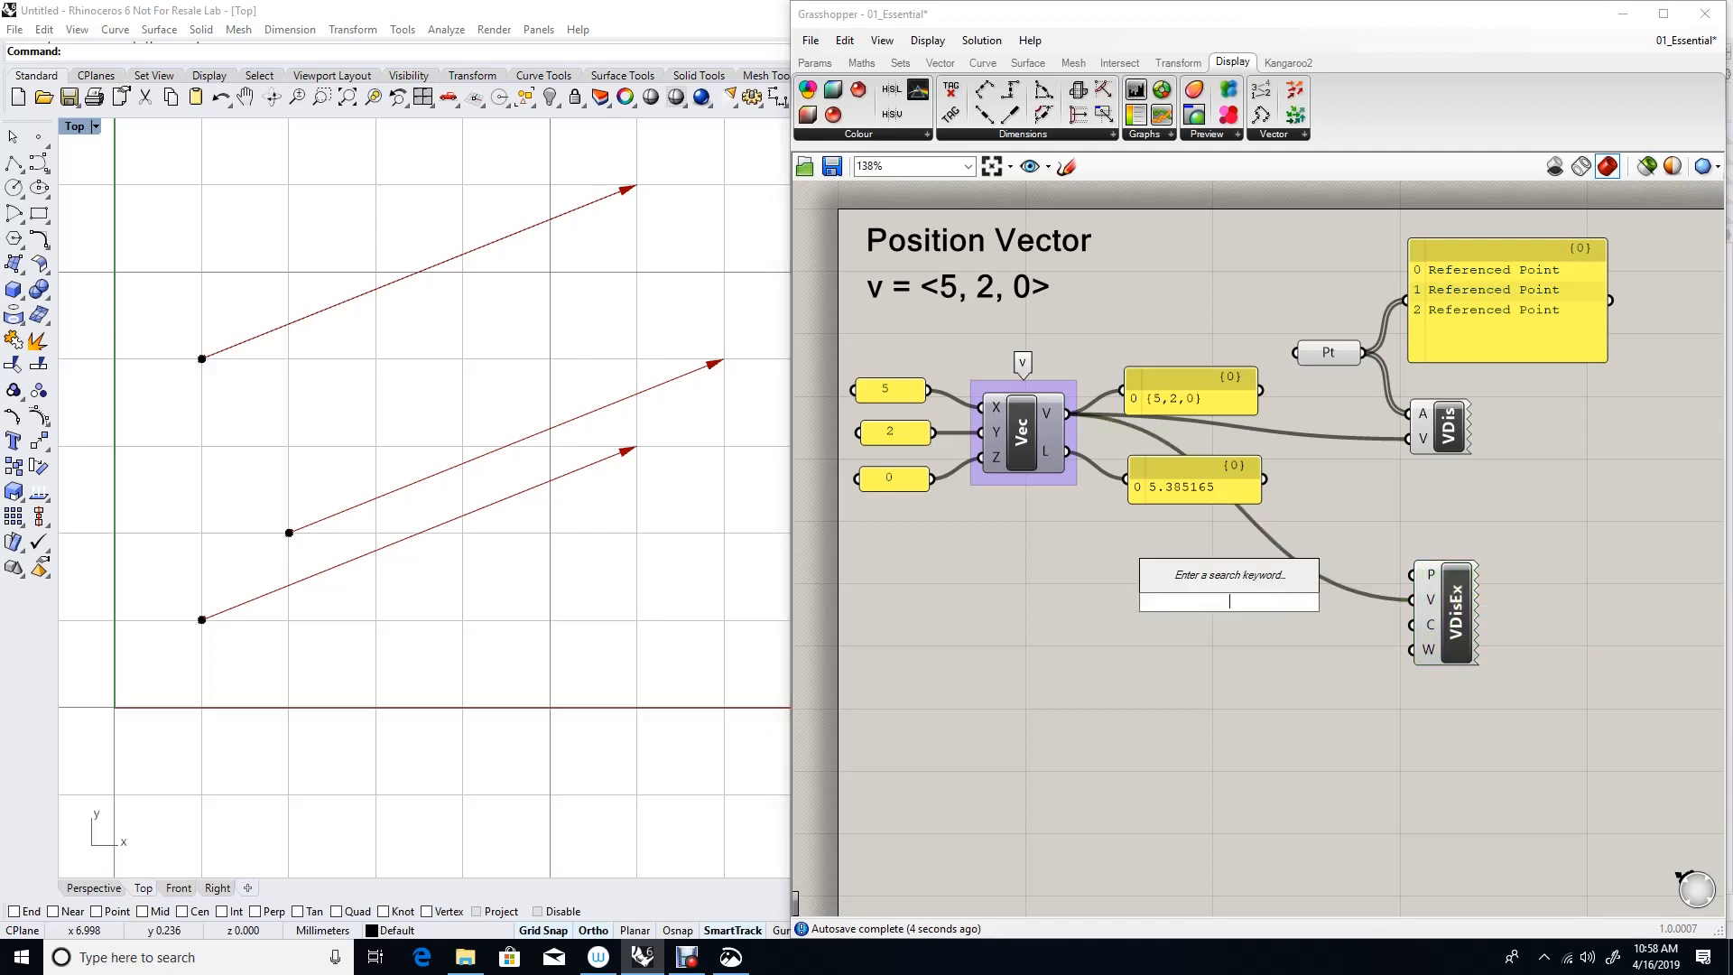
Add a Panel holding 0,0,0 as the origin and wire it to VDisEx's P input
type("Panel")
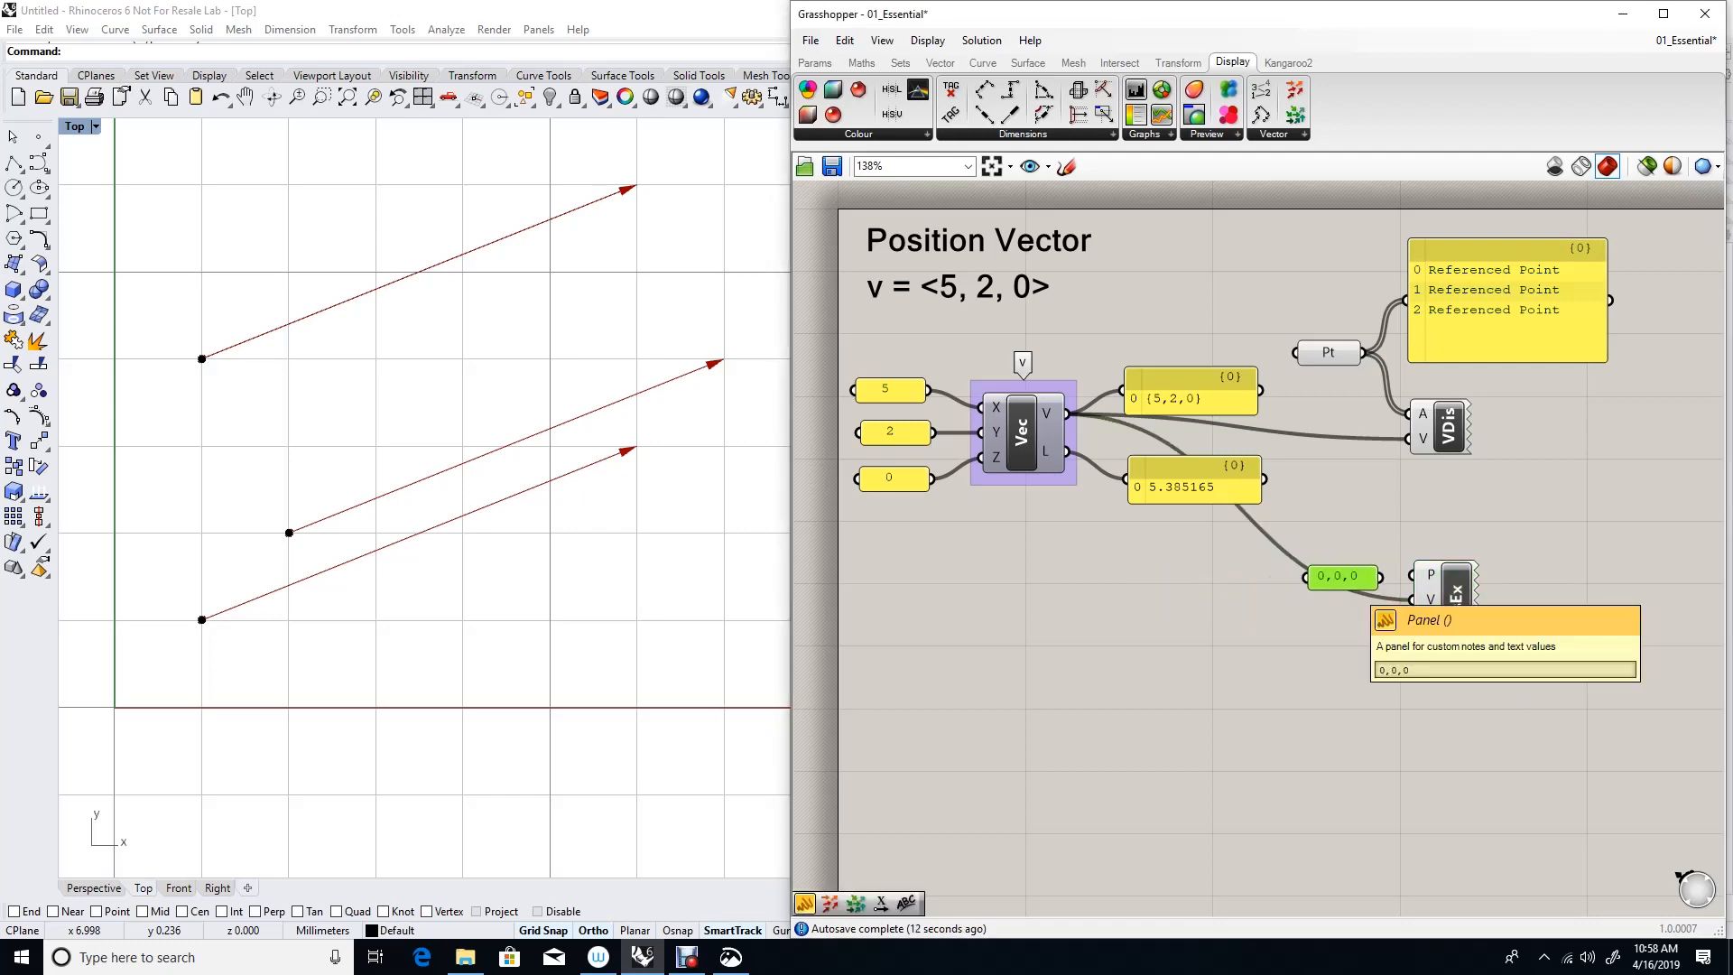
right_click(1340, 578)
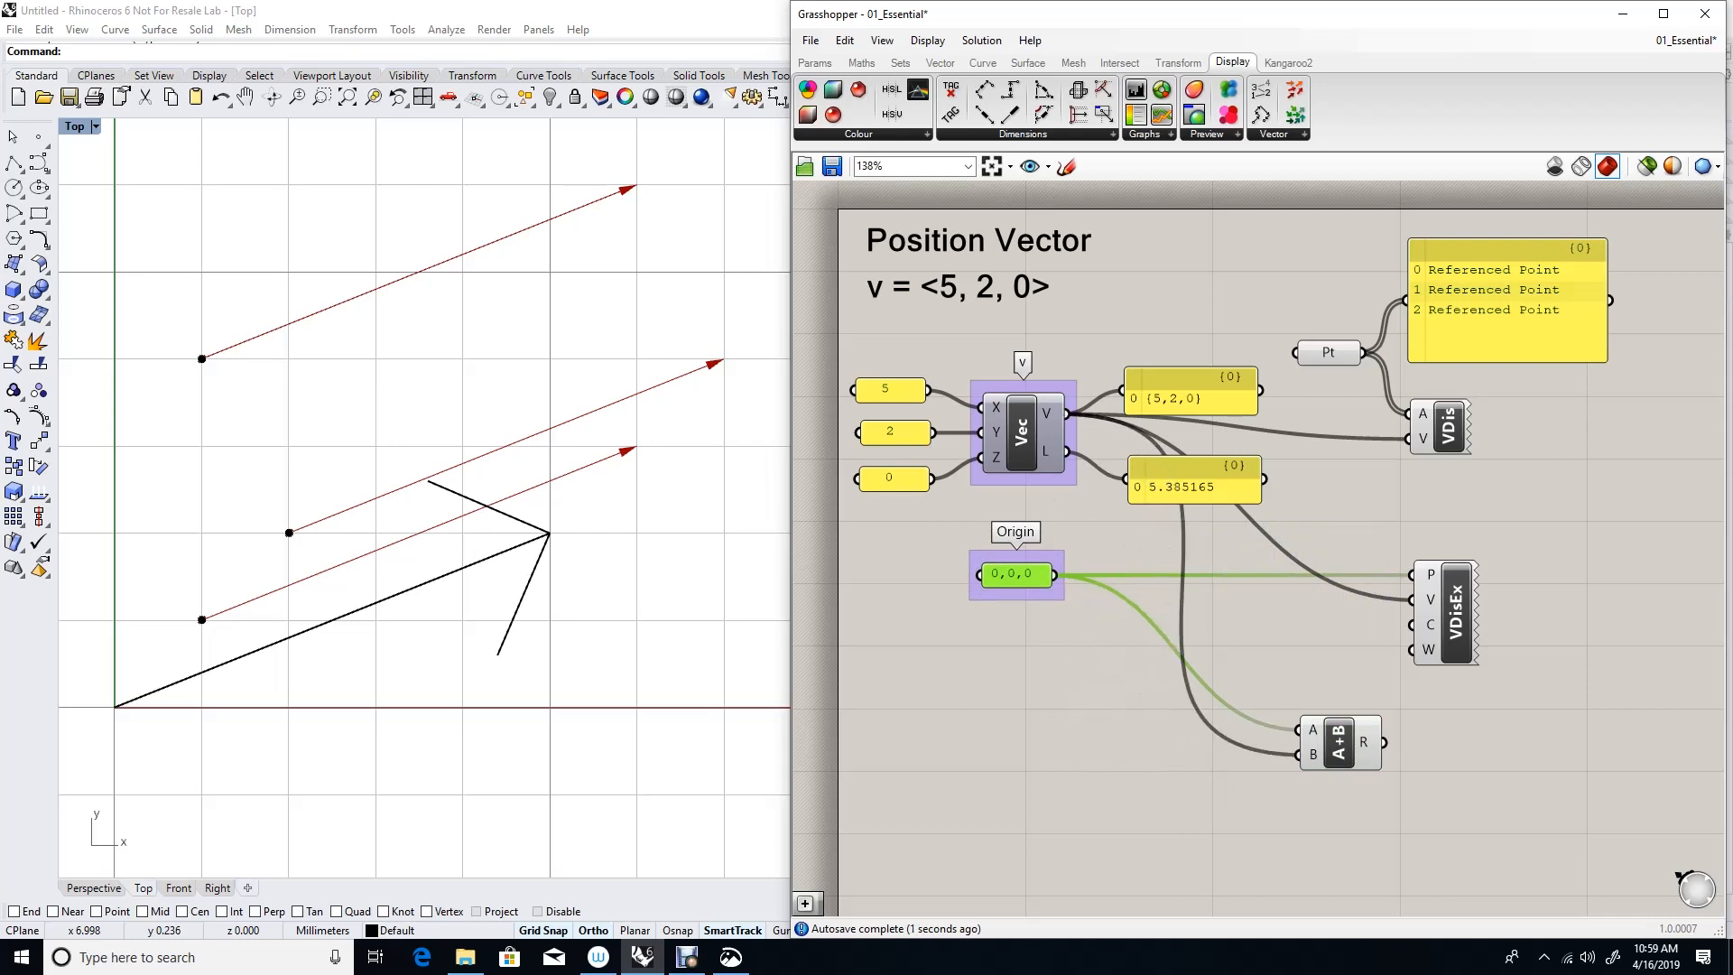
mouse_move(1310, 729)
type("p")
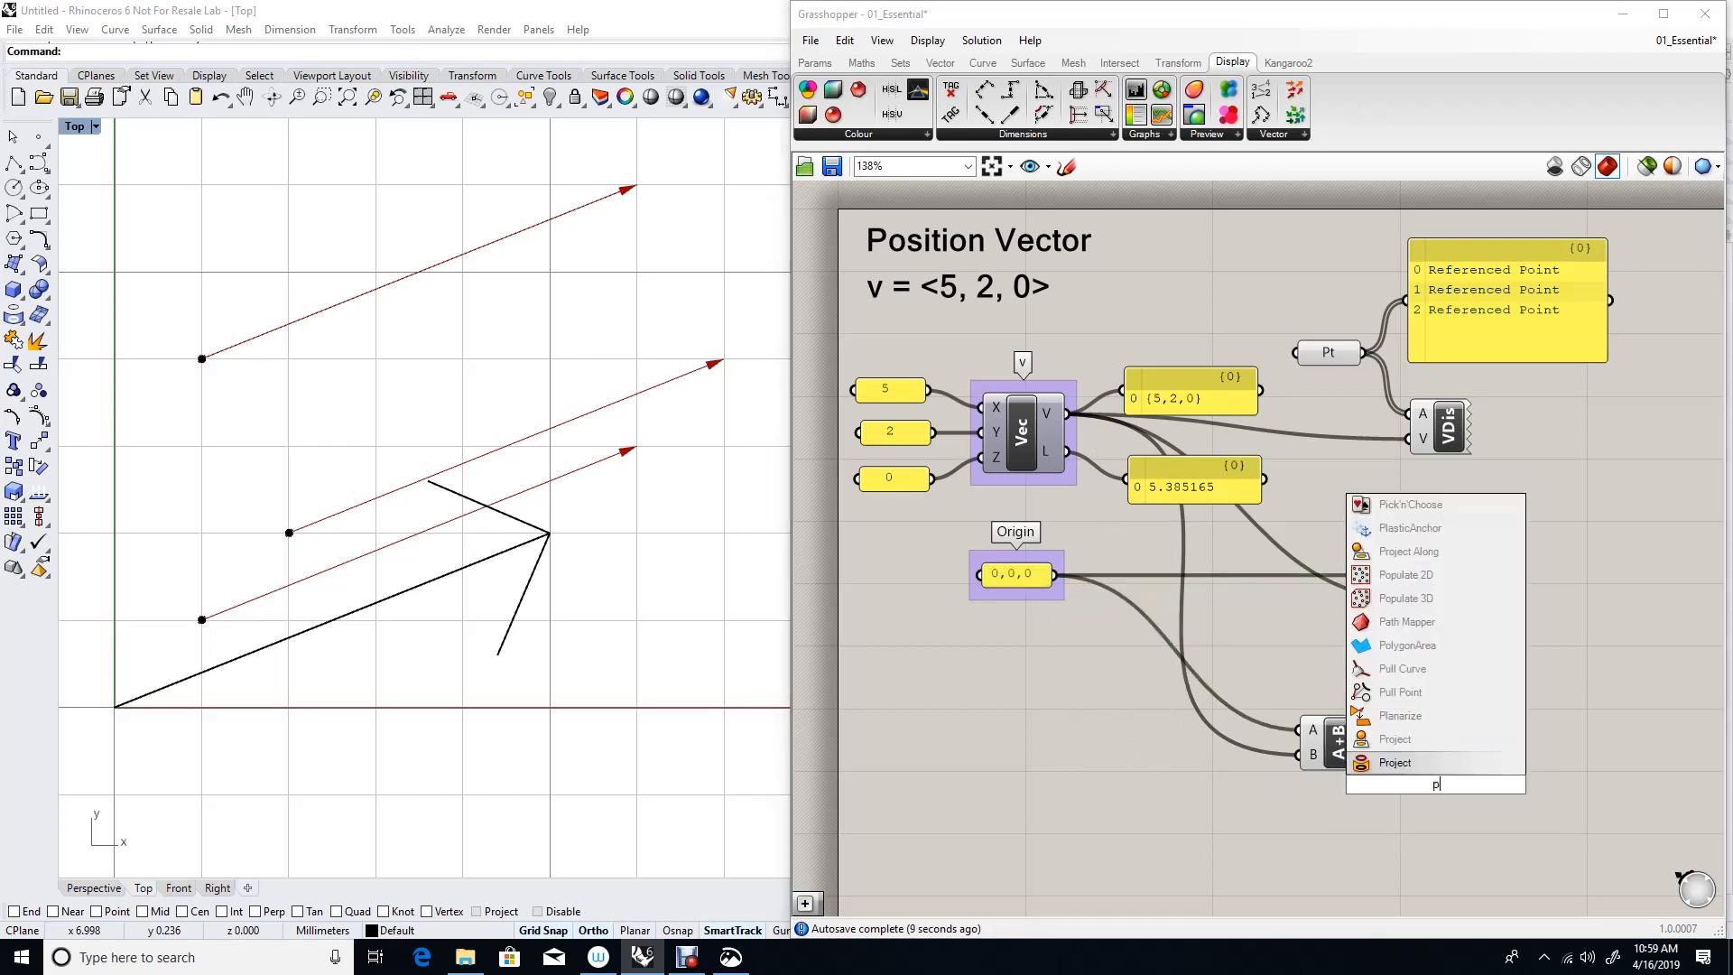
Place a Point parameter on the canvas beside the Addition (A+B) result
type("oi")
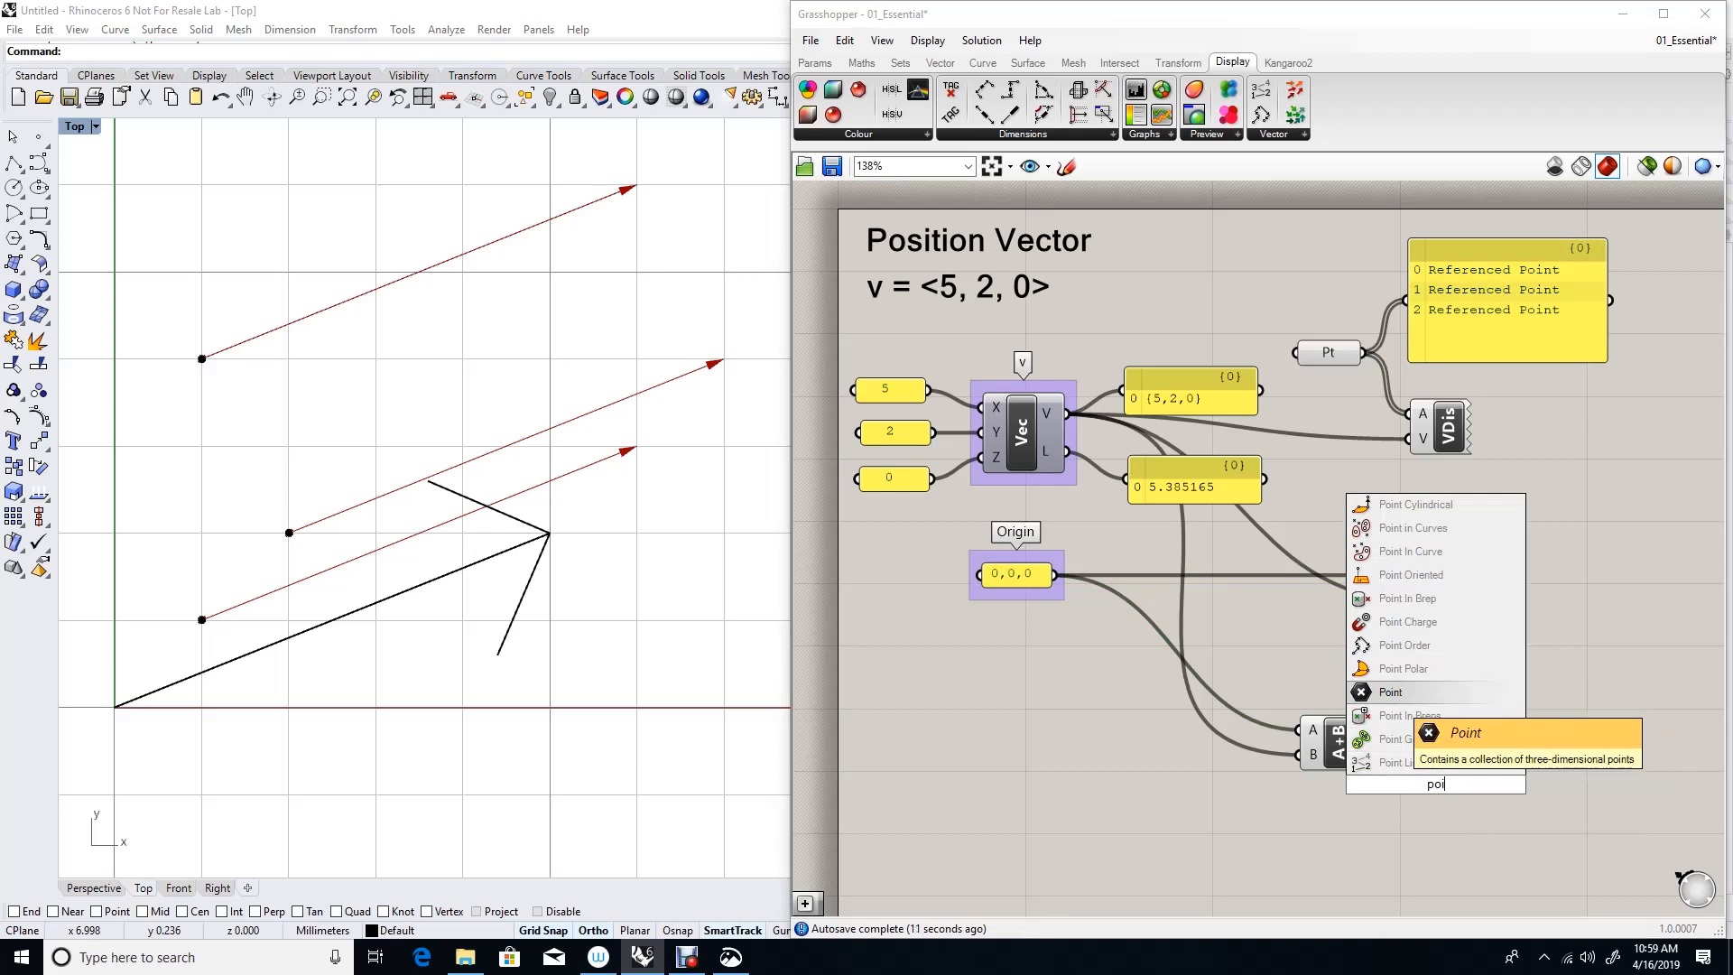
left_click(1390, 692)
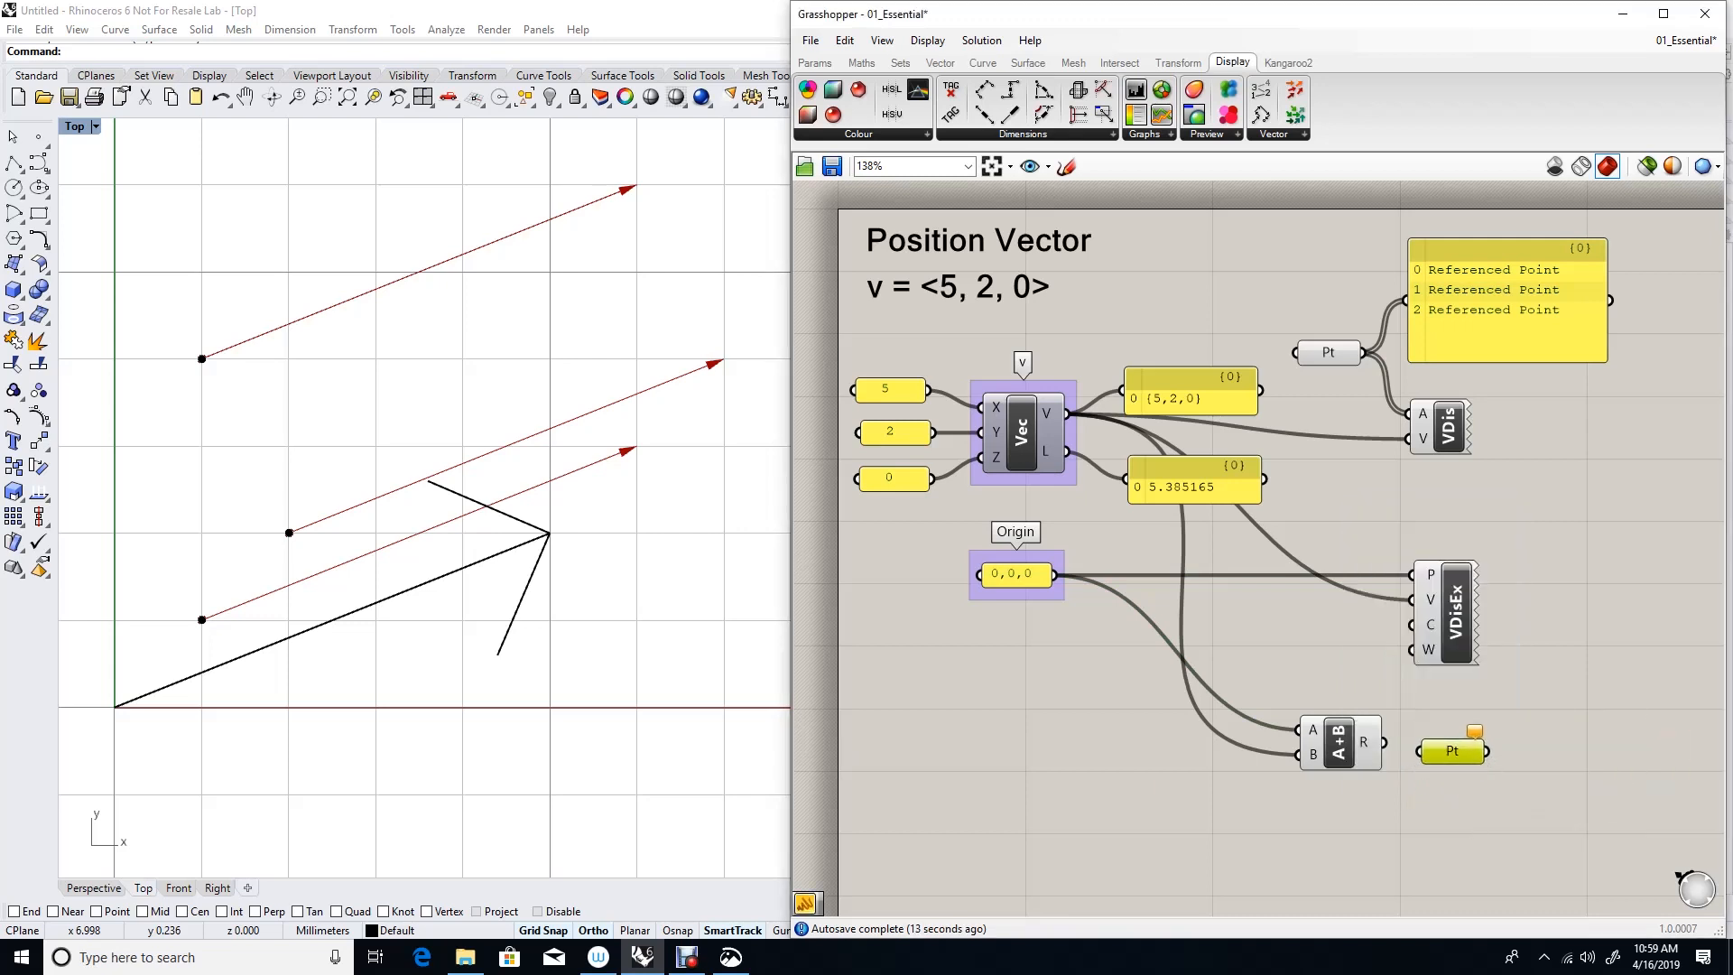